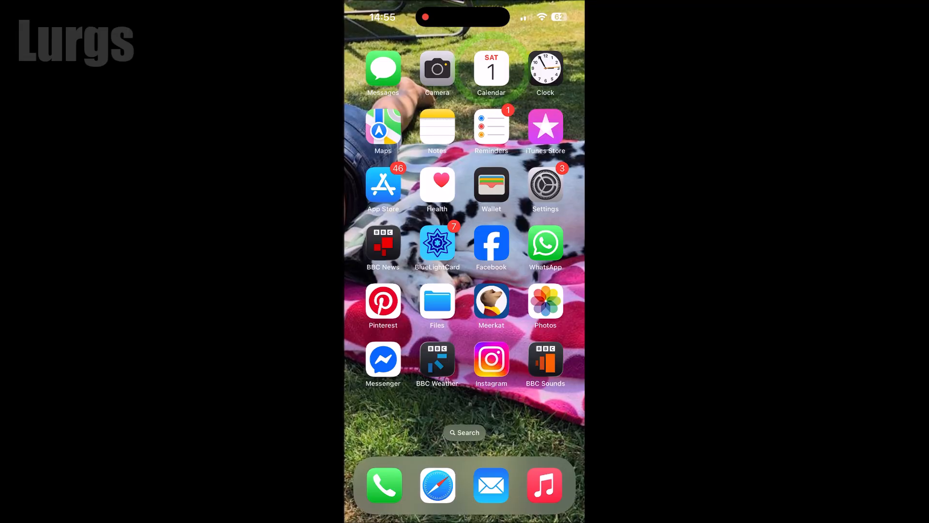
- Navigate Settings through Apps and Mail to reach the Mail Accounts list
{"action": "left_click", "coordinate": [491, 67]}
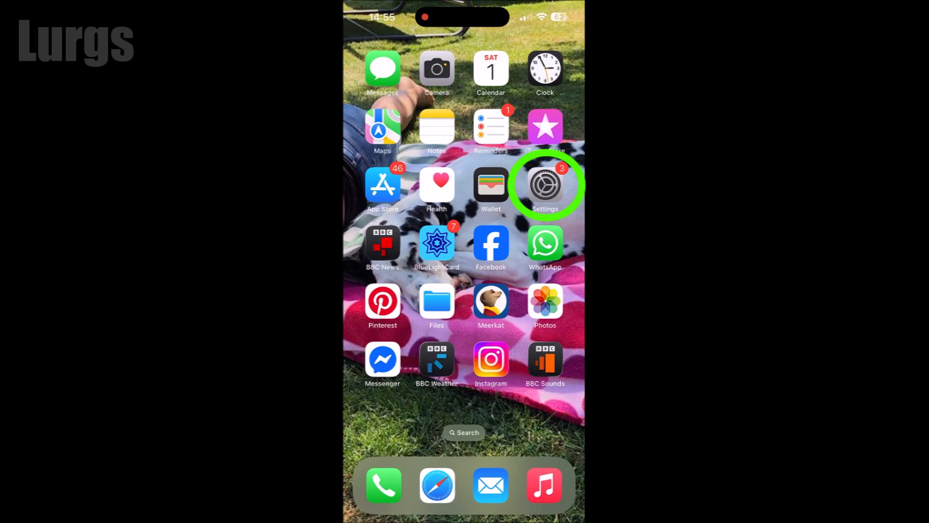
{"action": "left_click", "coordinate": [544, 186]}
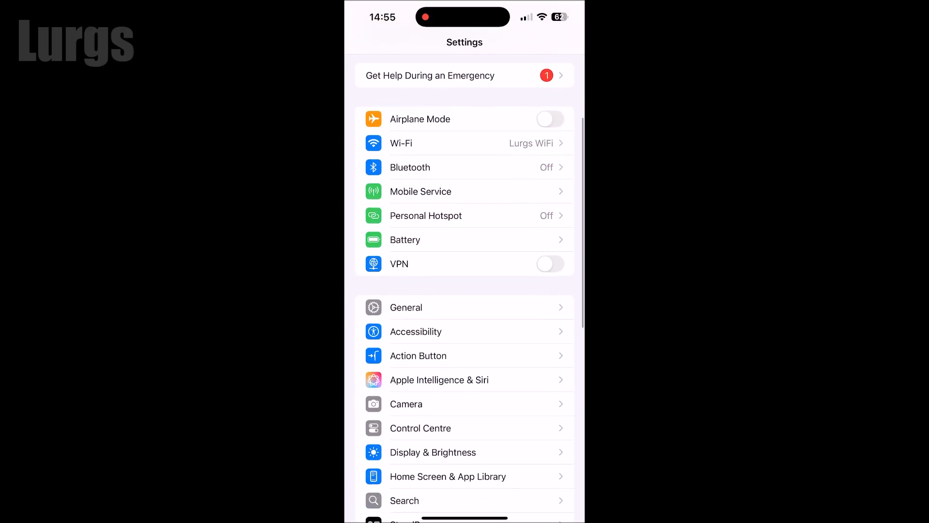
{"action": "scroll", "scroll_direction": "down", "scroll_amount": 3}
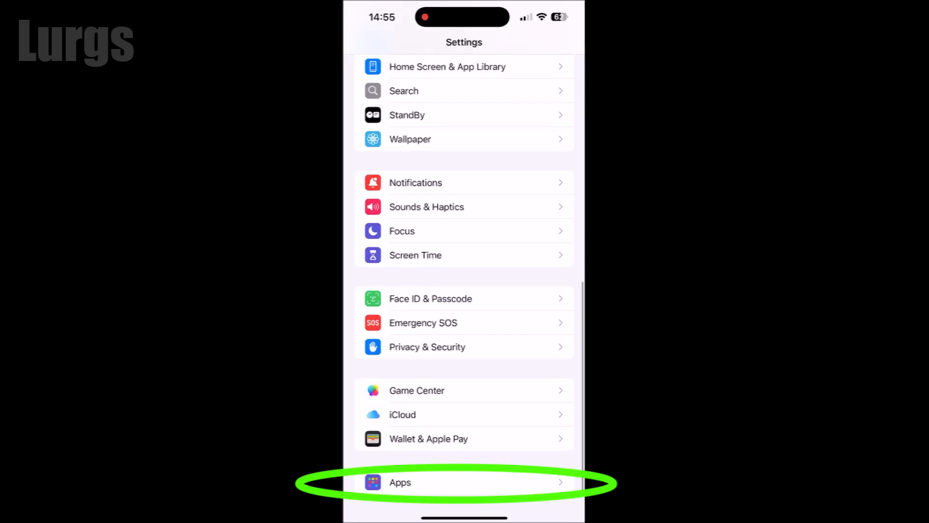
{"action": "left_click", "coordinate": [463, 483]}
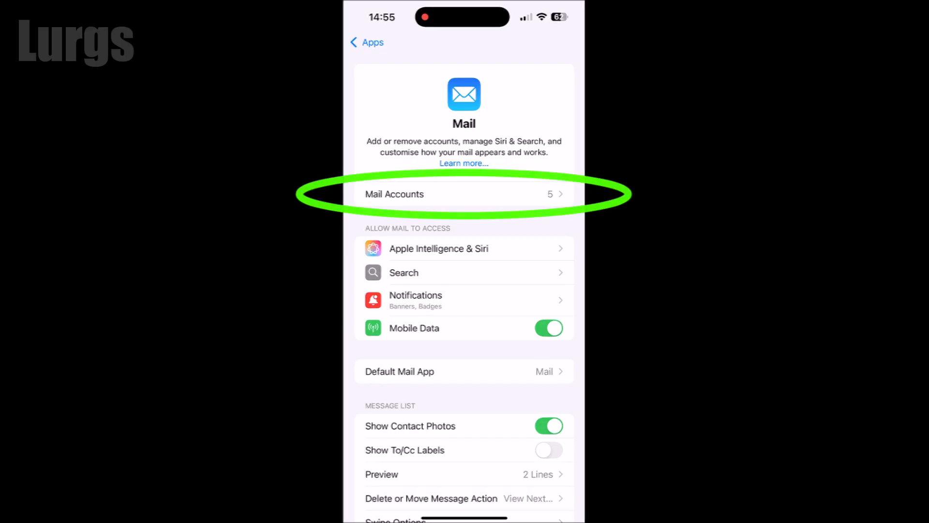
{"action": "left_click", "coordinate": [463, 193]}
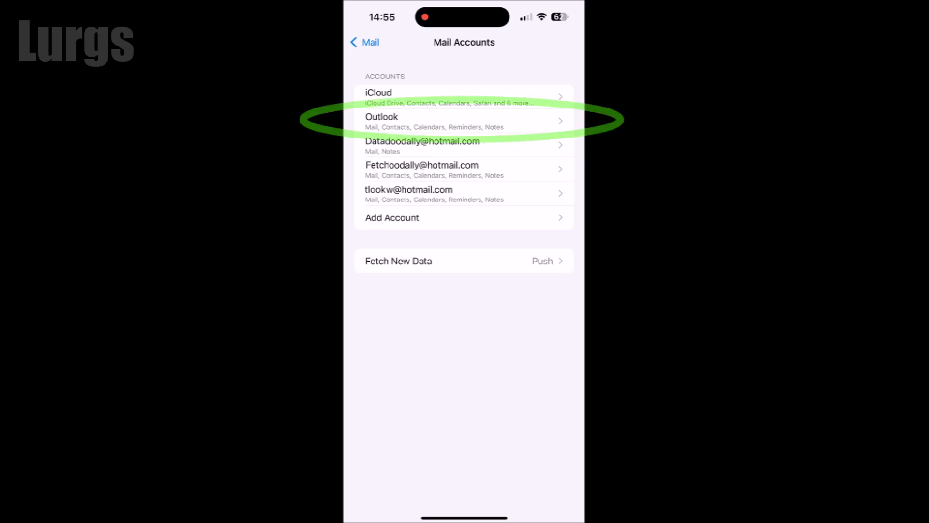
- Switch off Calendars for the Outlook account, then return Home and launch Calendar
{"action": "left_click", "coordinate": [463, 122]}
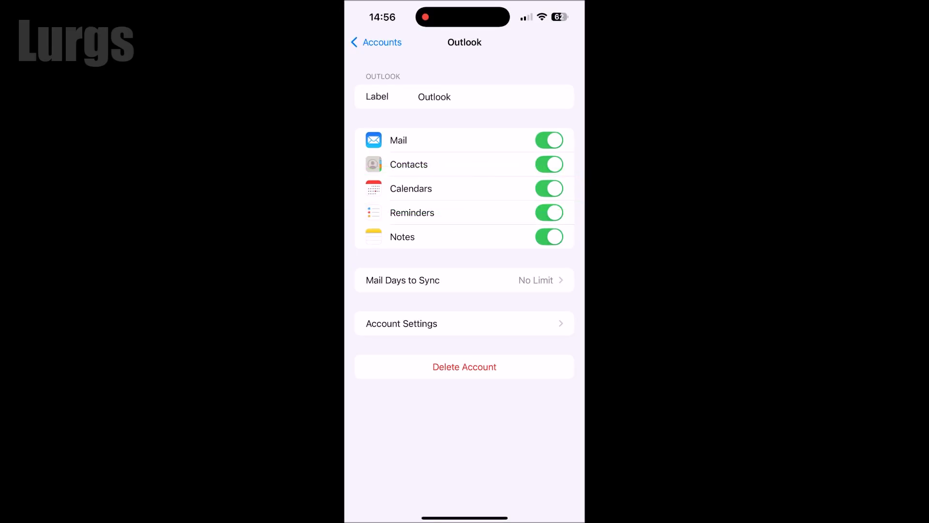
{"action": "left_click", "coordinate": [548, 189]}
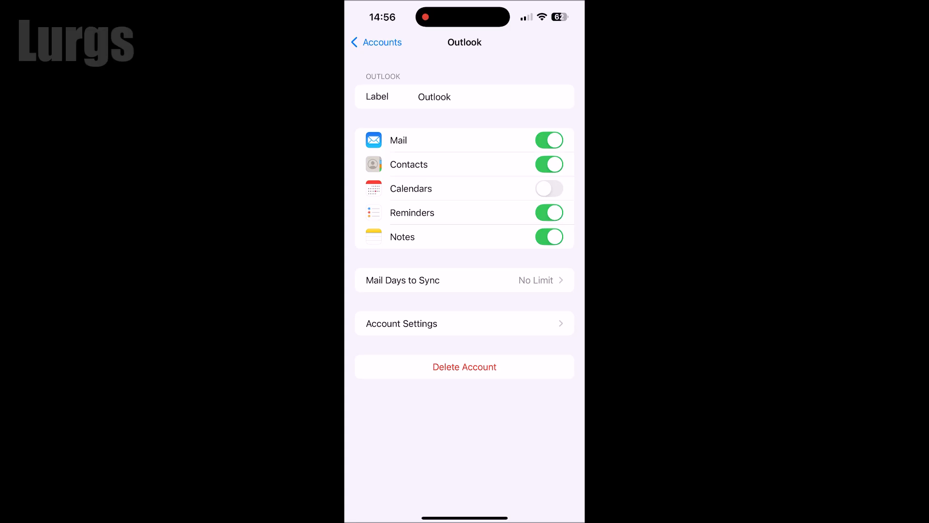
{"action": "left_click", "coordinate": [548, 188]}
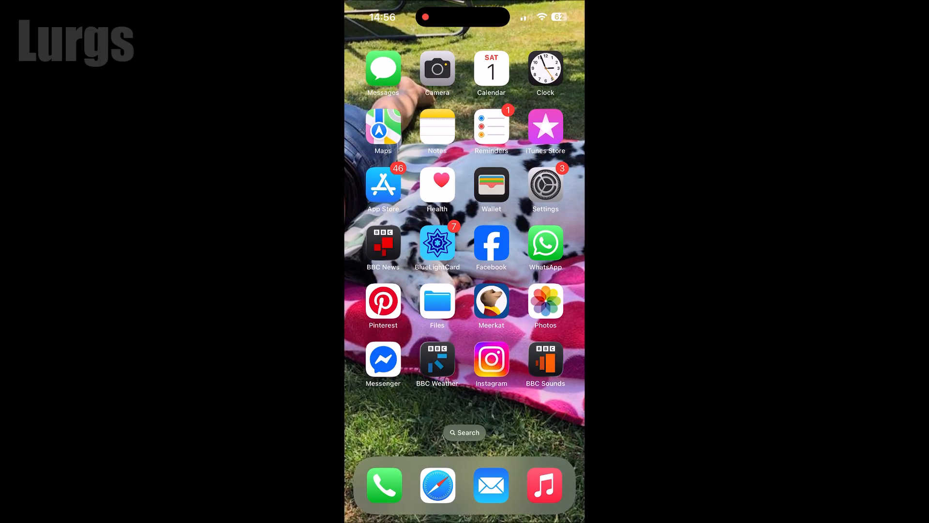
{"action": "left_click", "coordinate": [491, 69]}
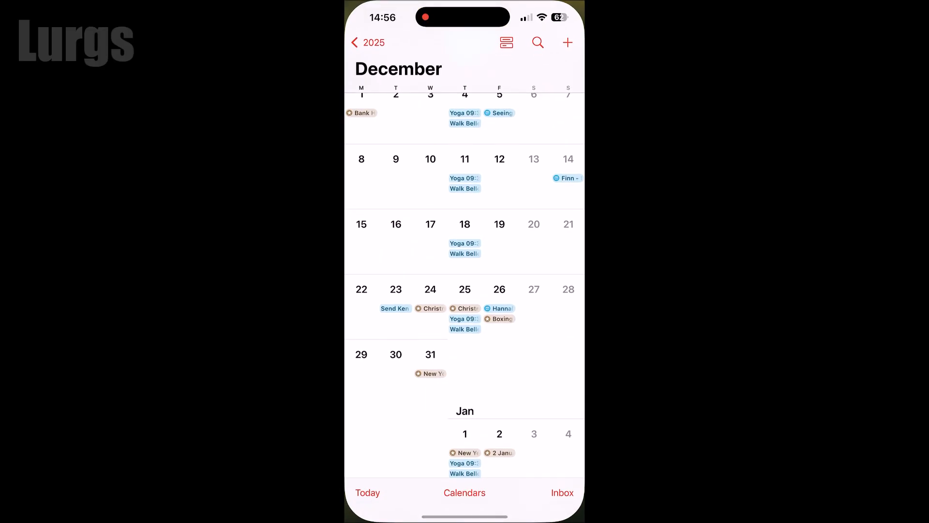